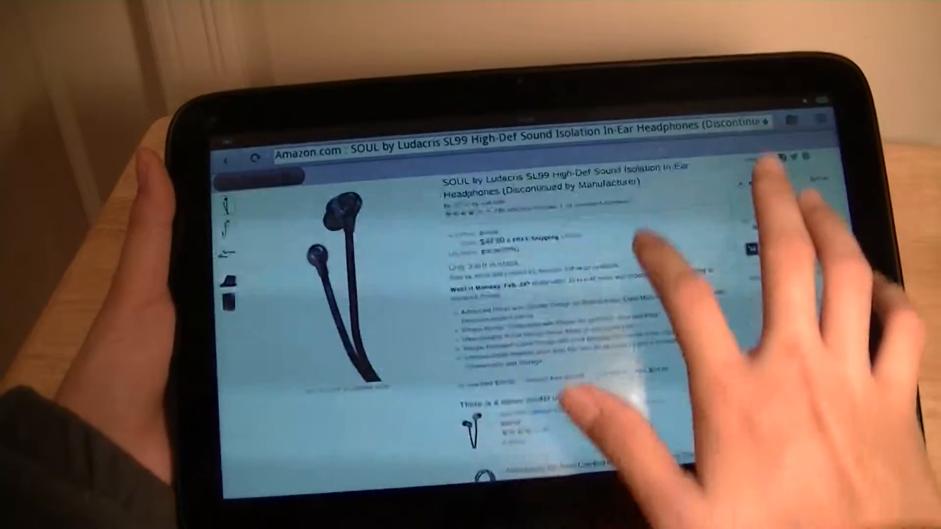
Step: Scroll down the SOUL SL99 headphones page to its special offers section
{"action": "scroll", "scroll_direction": "down", "scroll_amount": 3}
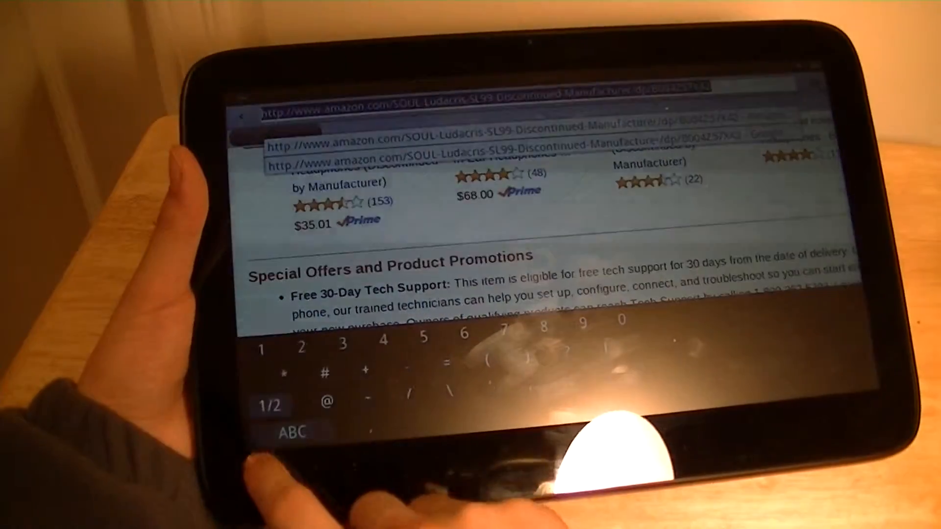
Step: Navigate from the Amazon page to the YouTube home page
{"action": "left_click", "coordinate": [270, 405]}
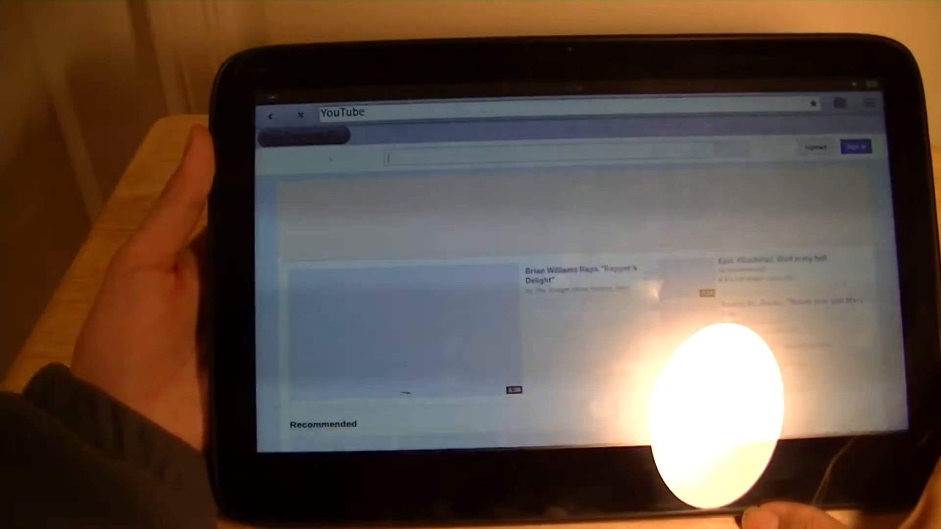
Step: Scroll to Recommended and open the Shen Zhao 2010 Olympics FS (CCTV) video
{"action": "left_click", "coordinate": [528, 157]}
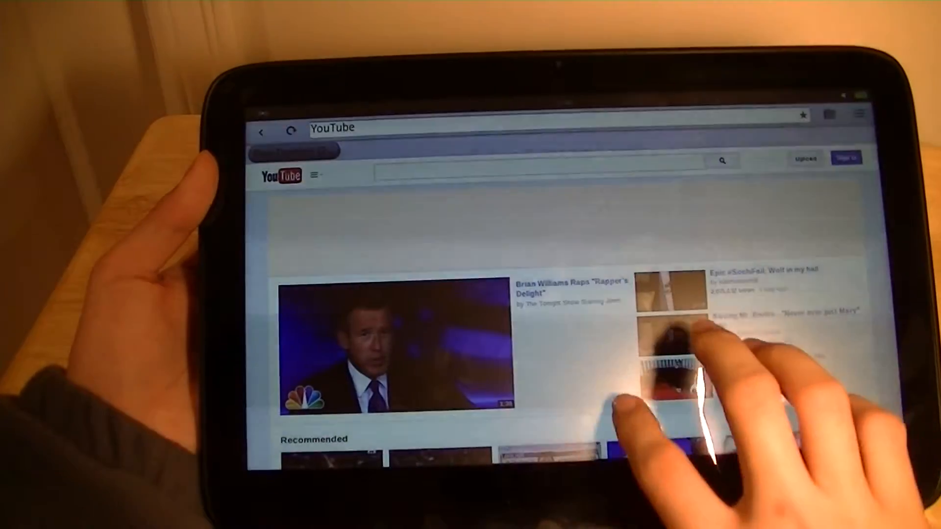
{"action": "scroll", "scroll_direction": "down", "scroll_amount": 3}
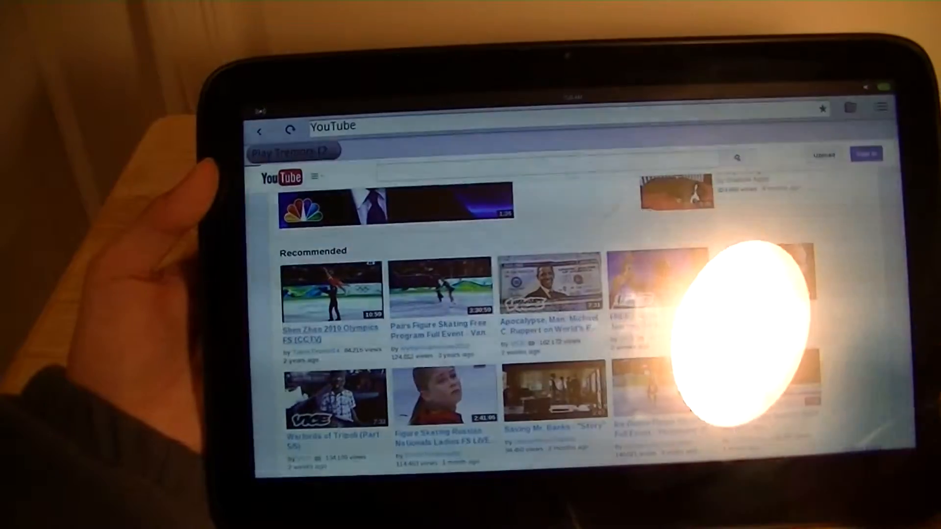
{"action": "left_click", "coordinate": [332, 291]}
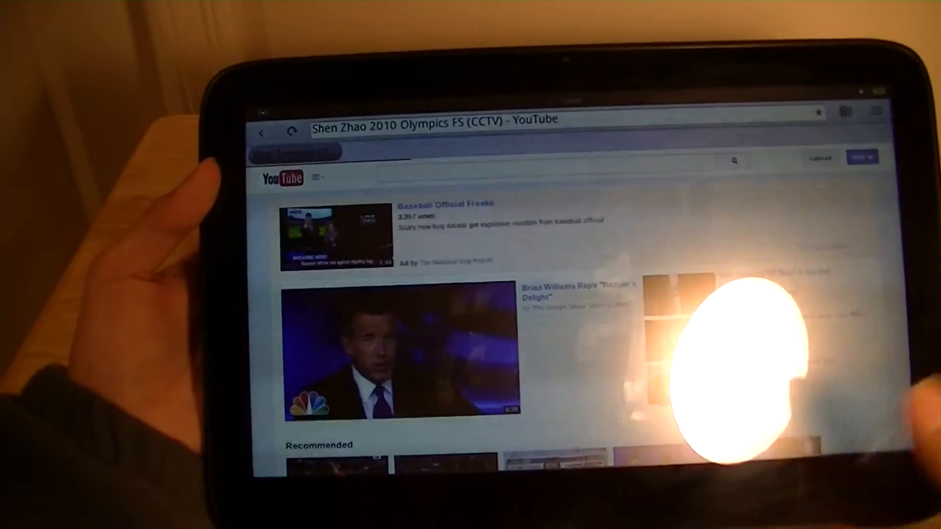